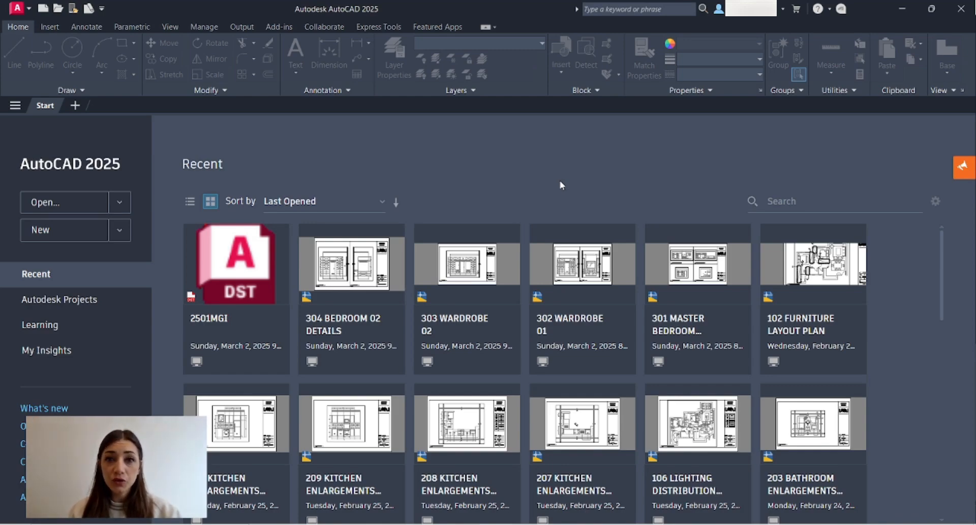
mouse_move(334, 151)
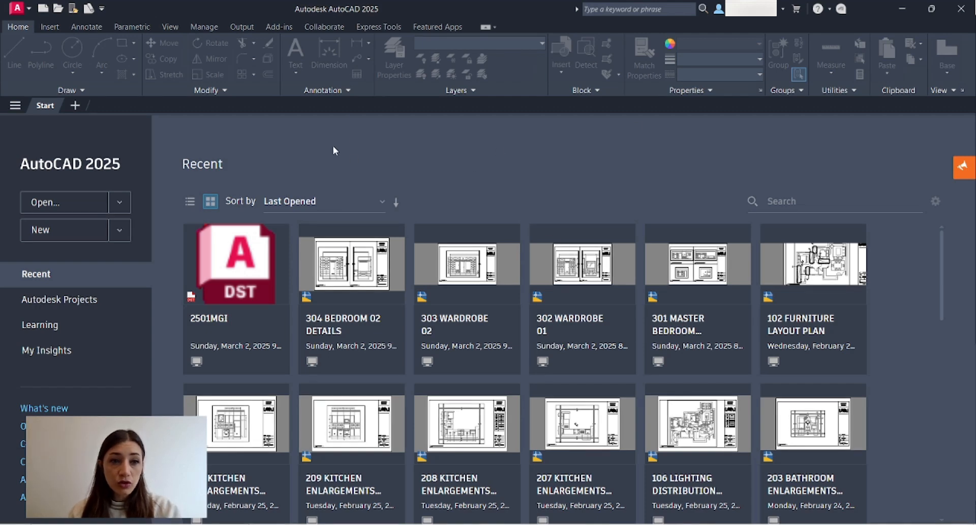
mouse_move(76, 104)
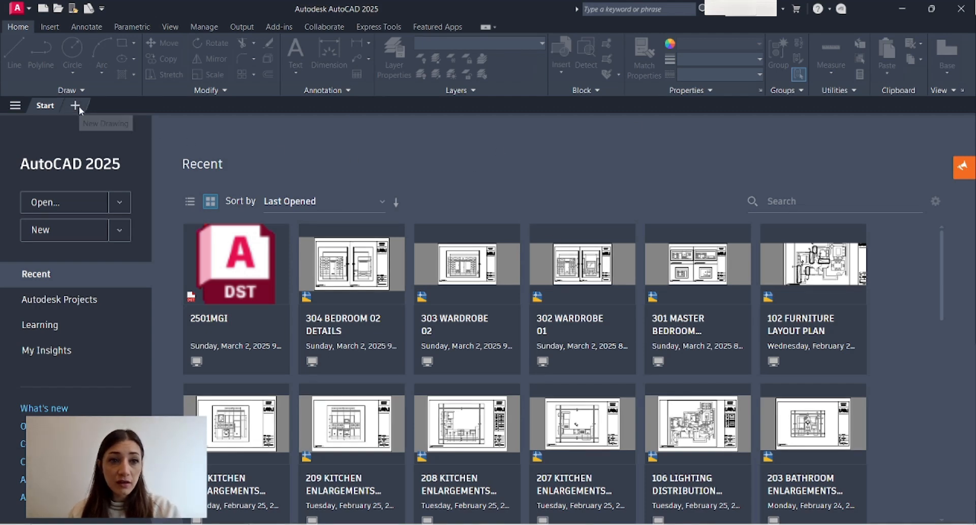
Start Drawing1, adjust its length precision in Units, and set the annotation scale to 1:100.
left_click(75, 105)
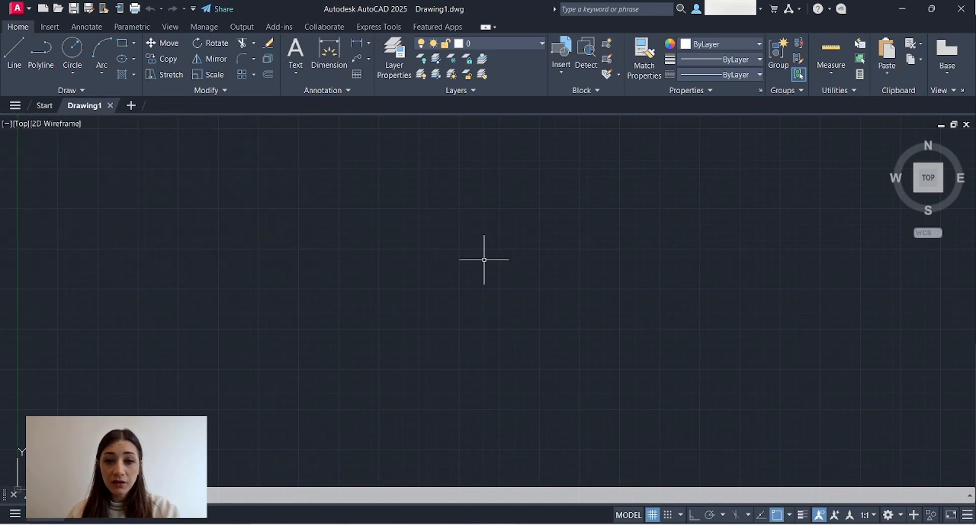
mouse_move(440, 292)
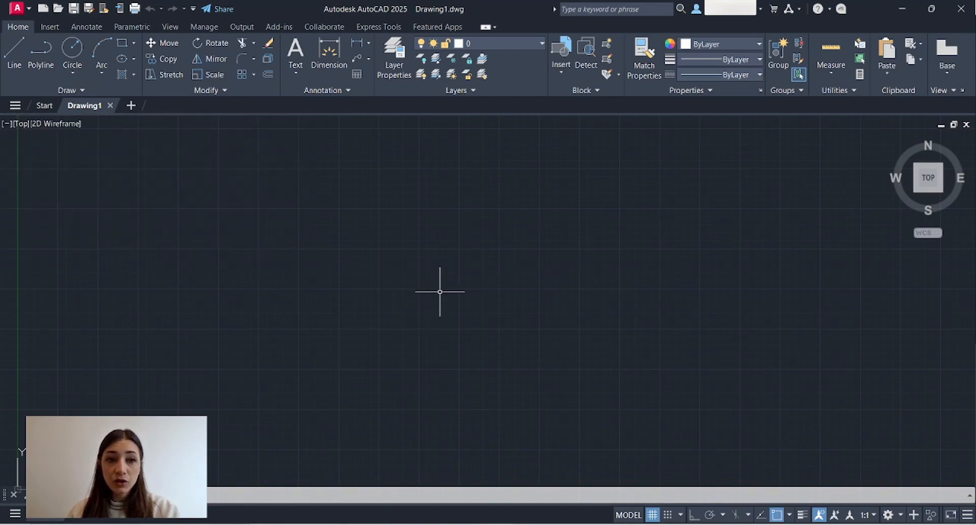
mouse_move(442, 293)
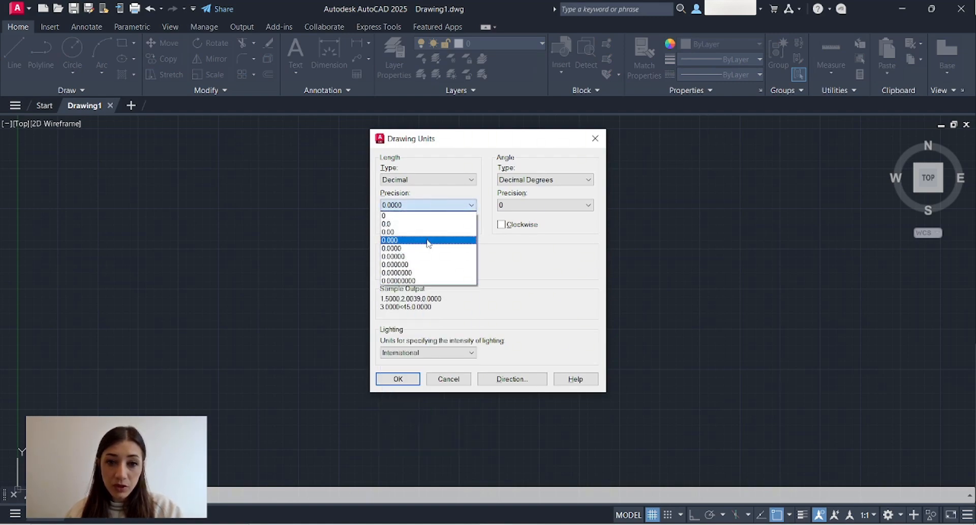
left_click(398, 378)
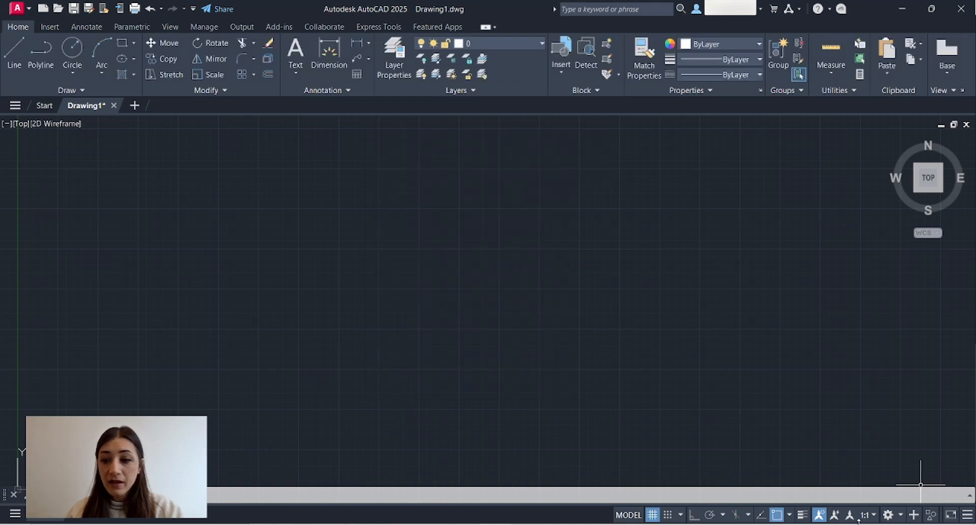
left_click(866, 515)
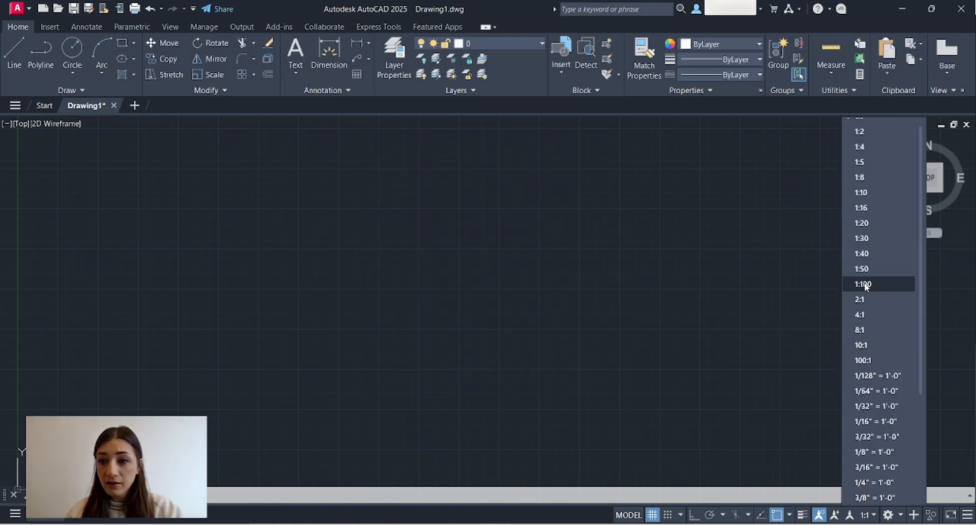
left_click(862, 284)
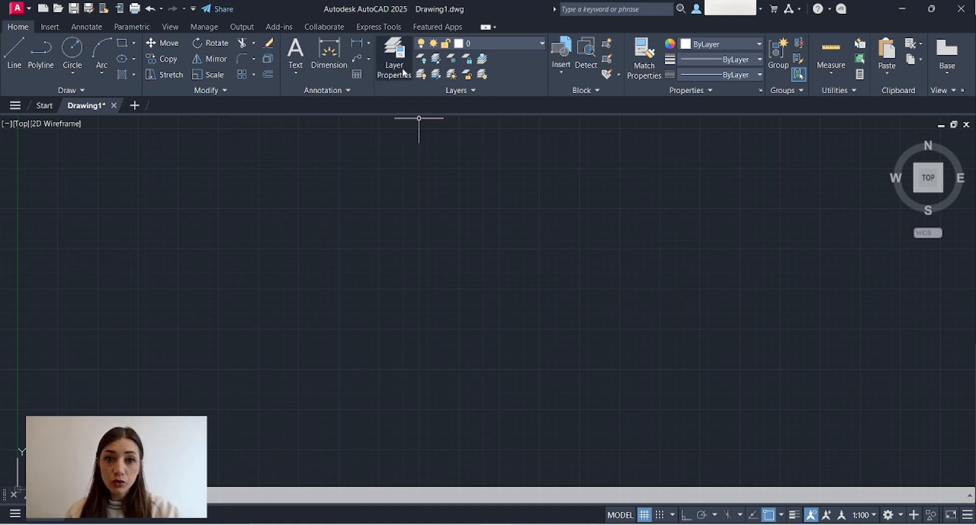
Create a WALLS layer coloured yellow with its own lineweight in the layer manager.
left_click(394, 59)
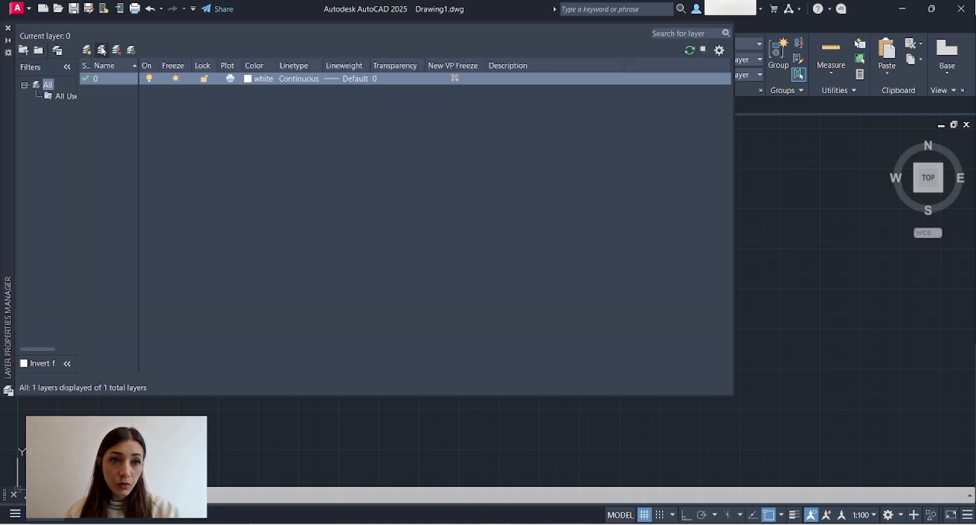
mouse_move(131, 49)
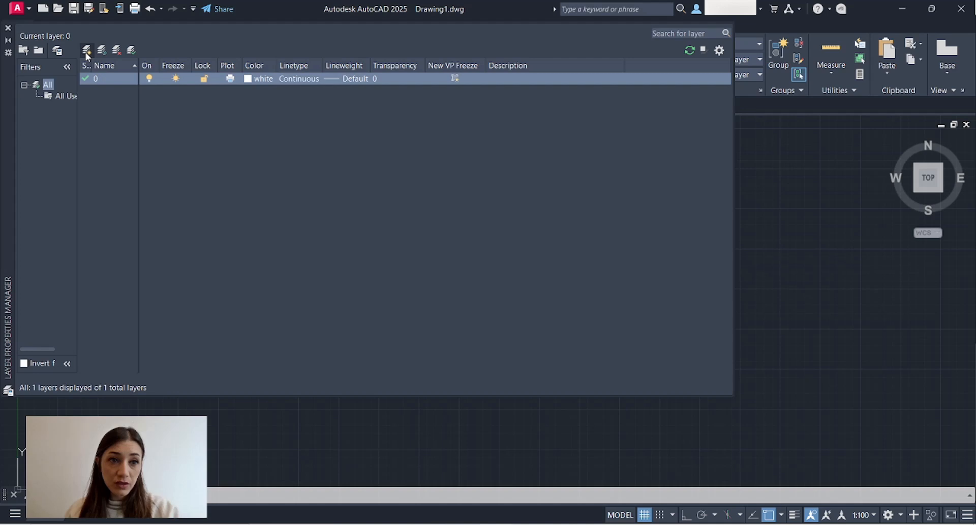
left_click(86, 50)
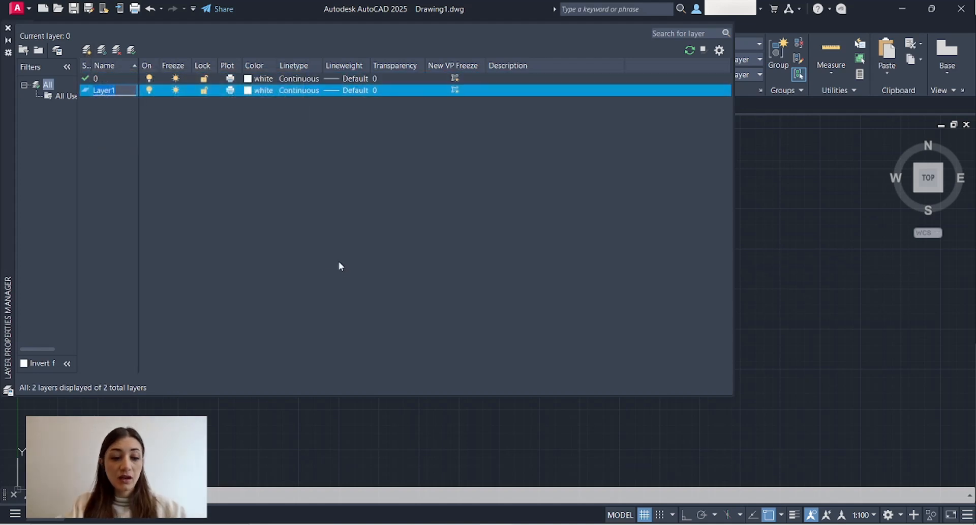
type("WALLS")
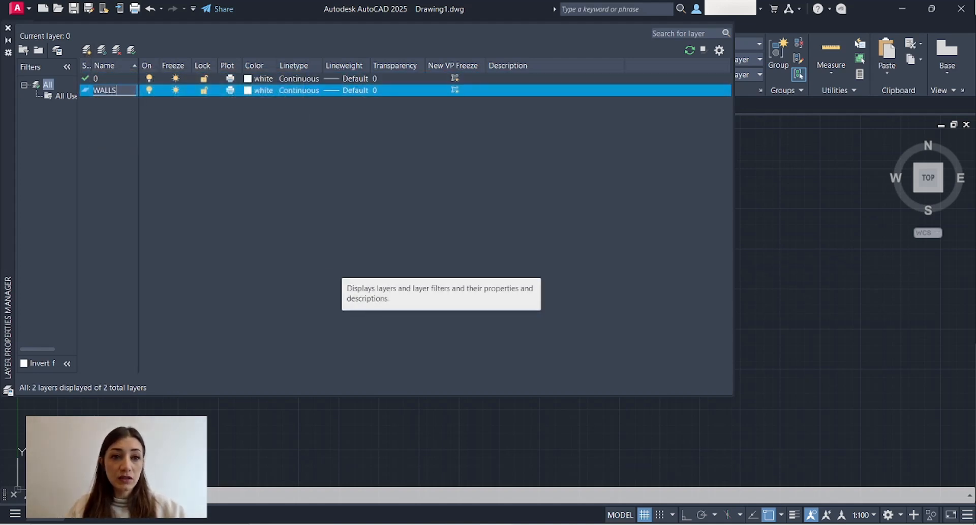
left_click(248, 90)
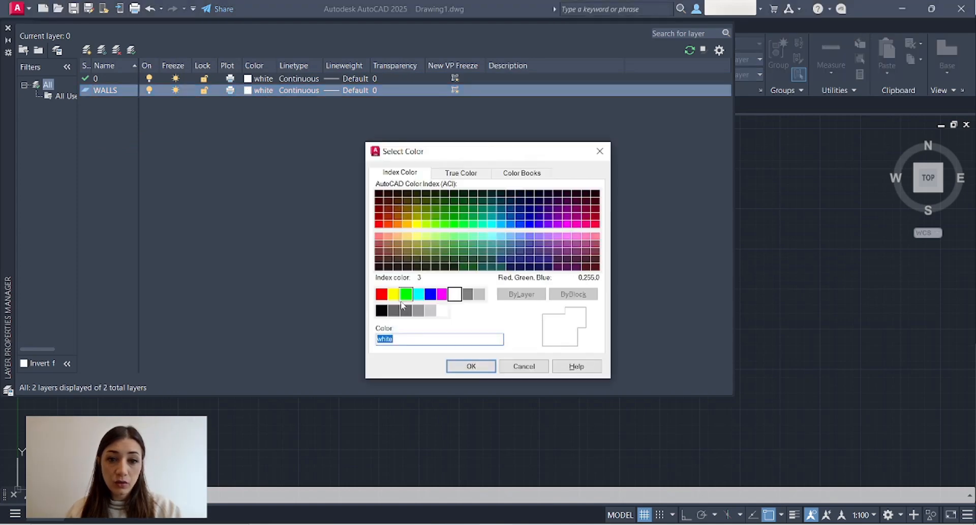
left_click(470, 366)
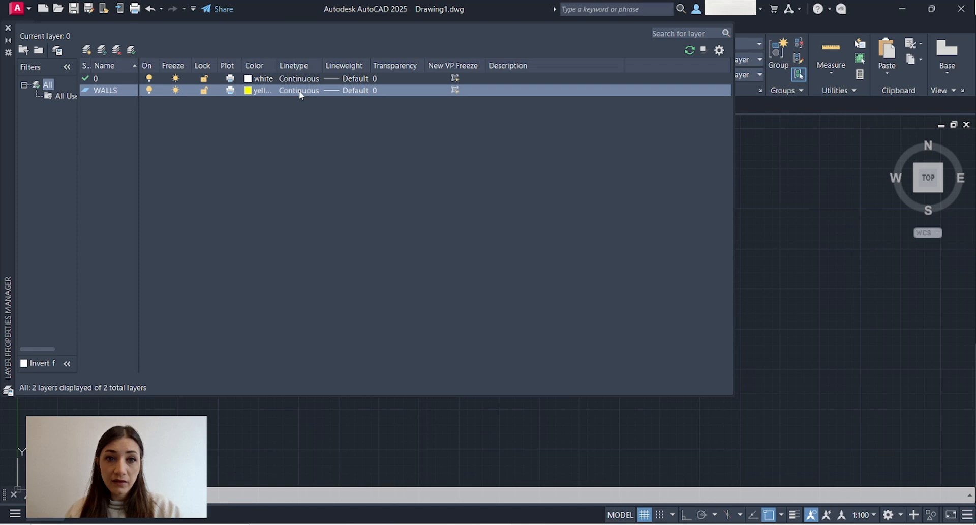
left_click(355, 91)
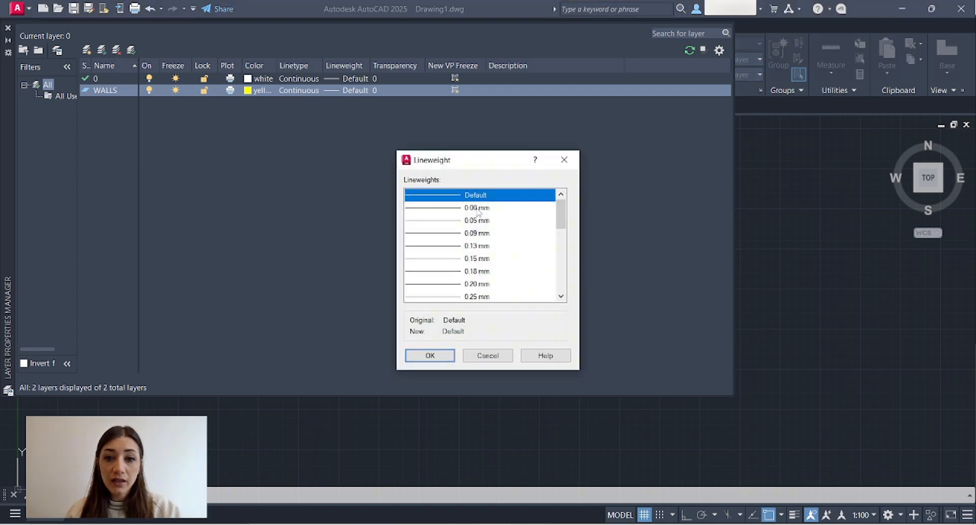
left_click(429, 355)
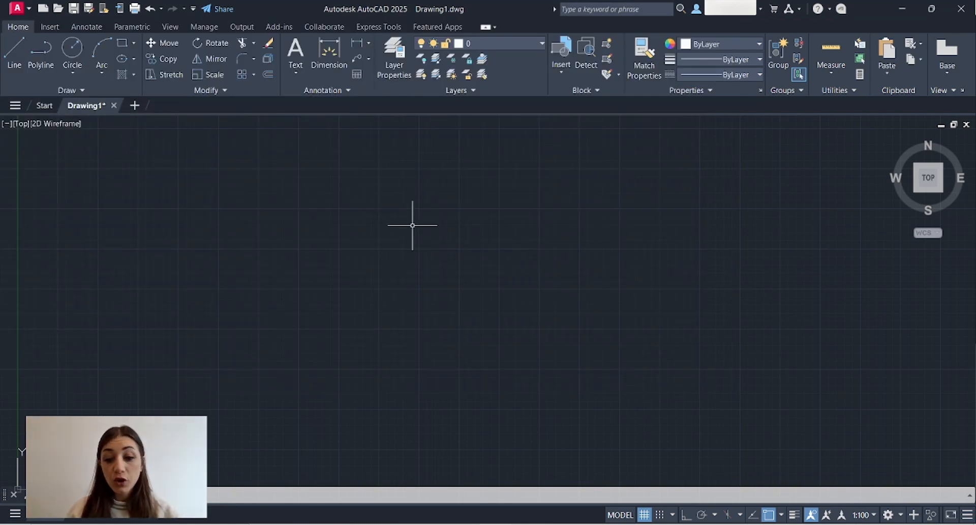
Draw a first vertical wall line 1500 long with the Line command.
type("L")
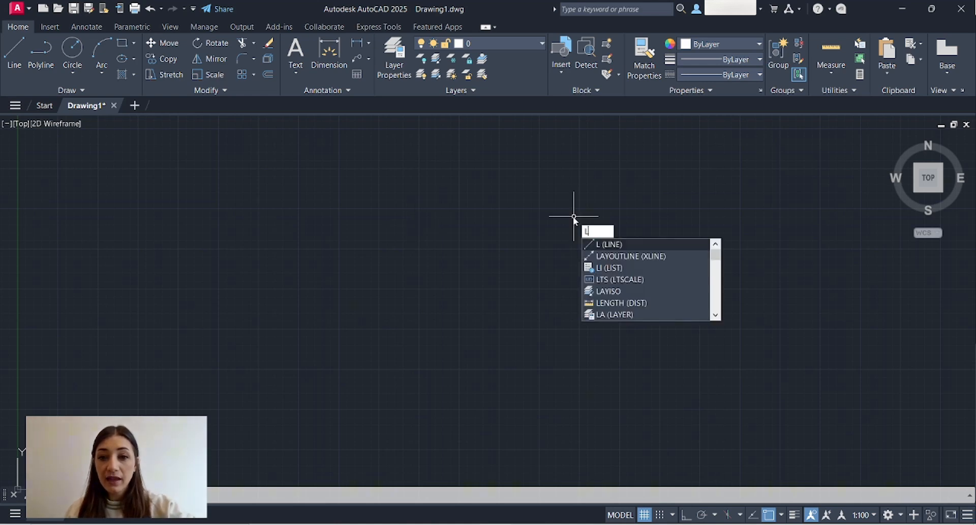
key("enter")
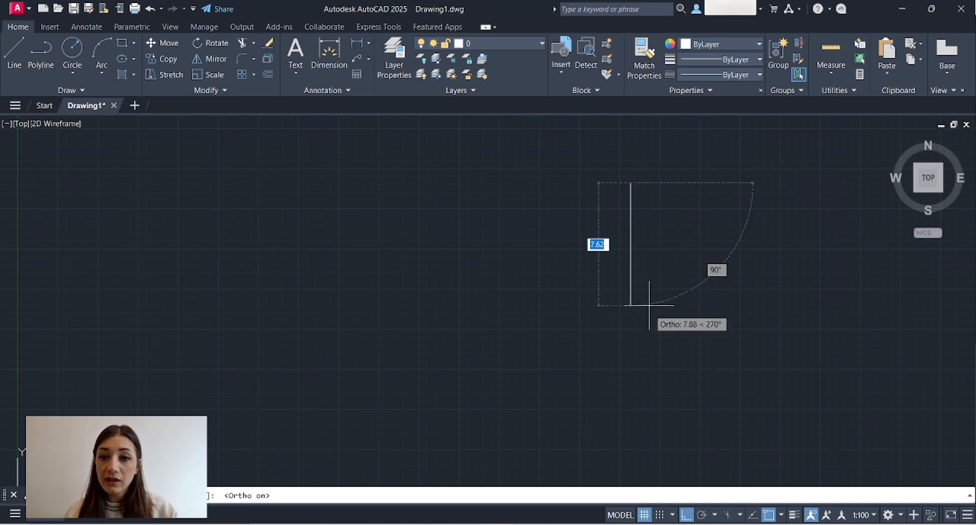
mouse_move(601, 305)
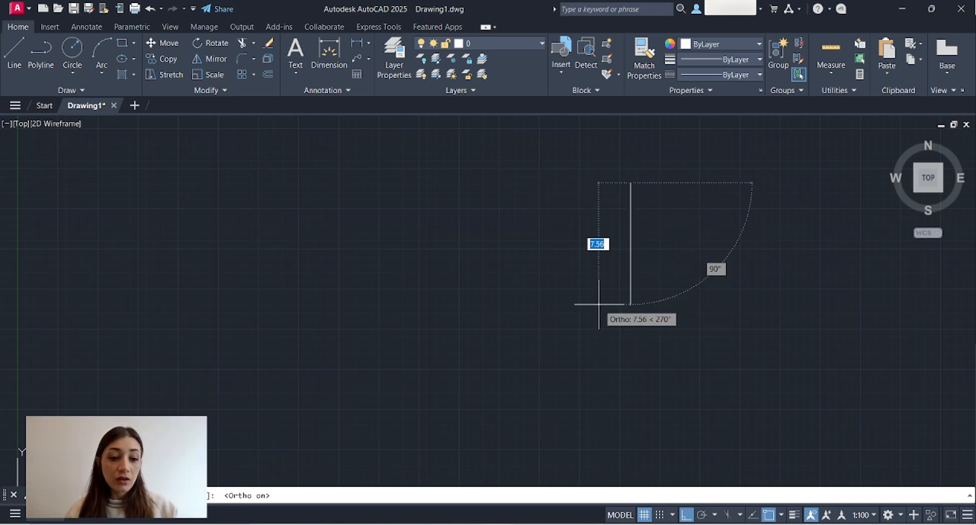
type("1")
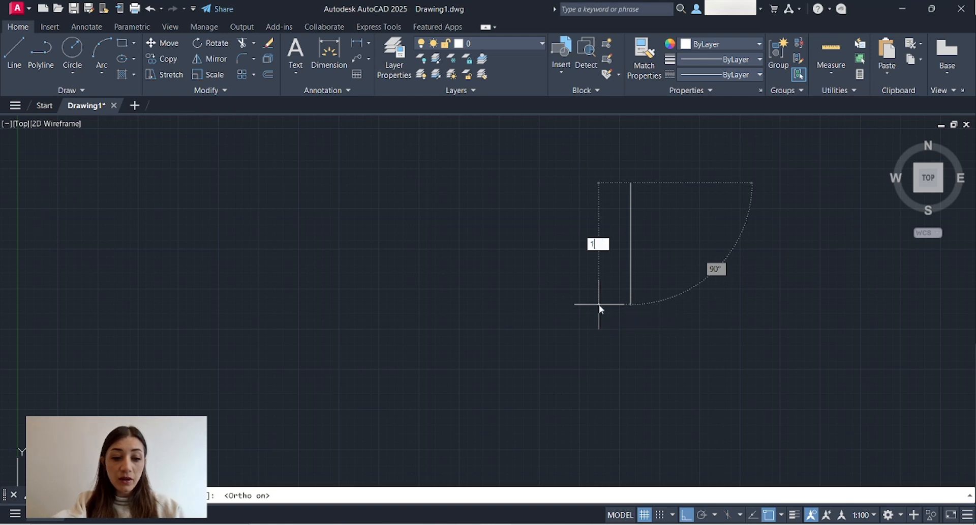
type("1500")
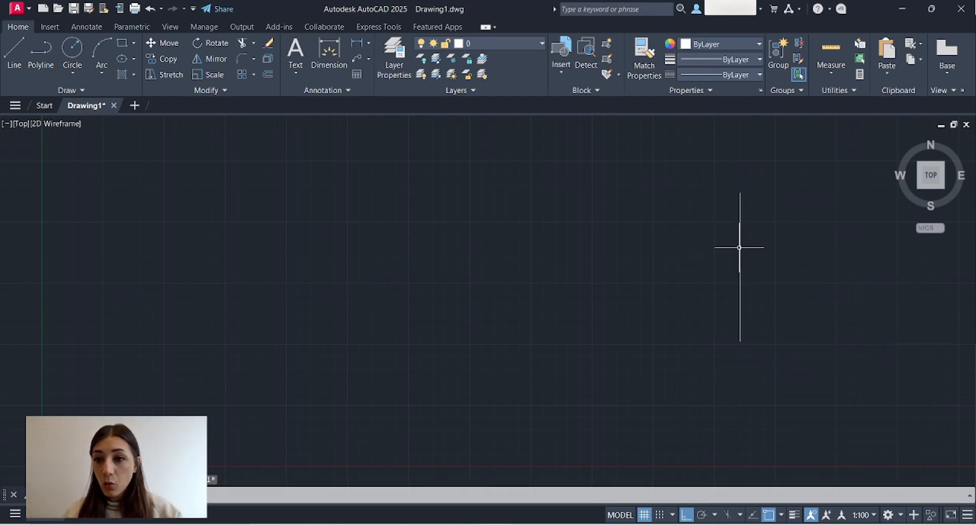
mouse_move(792, 277)
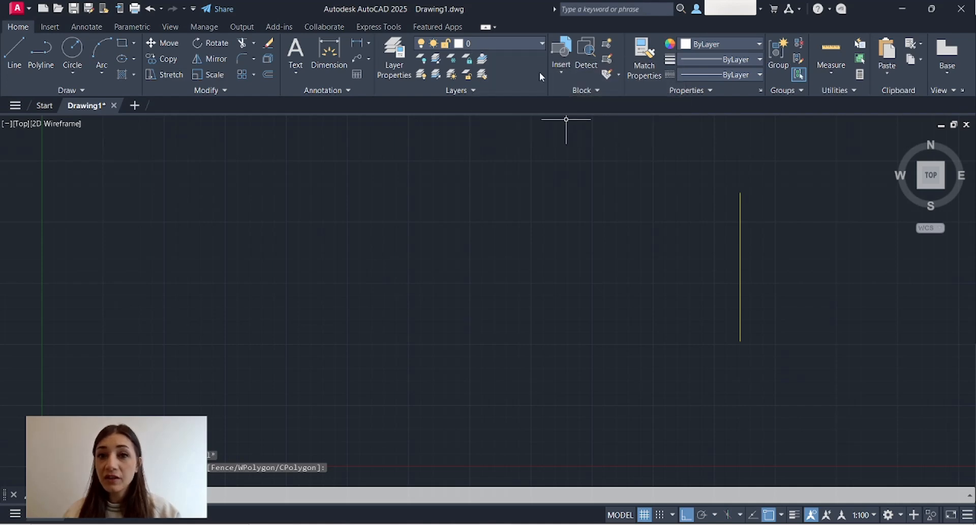
Make WALLS current and draw the wall outline with 1500-long segments.
left_click(498, 43)
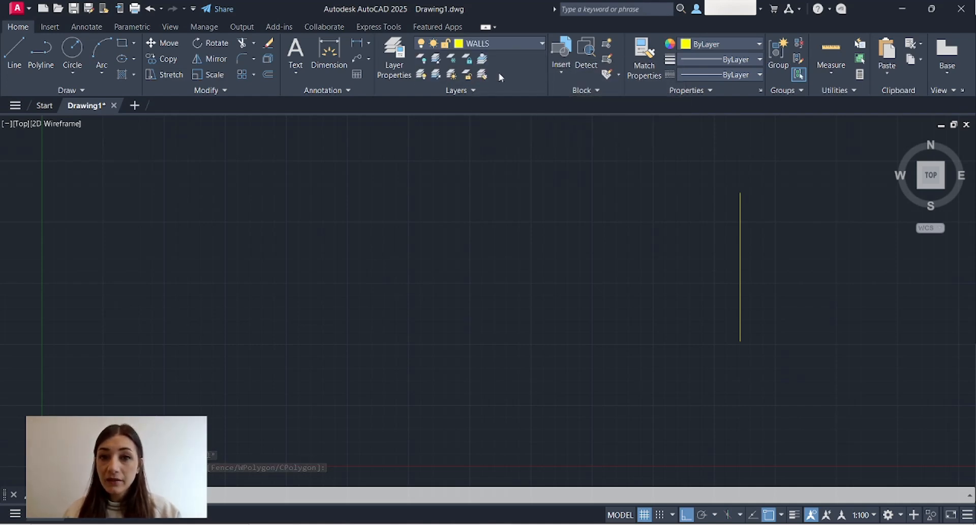
mouse_move(678, 215)
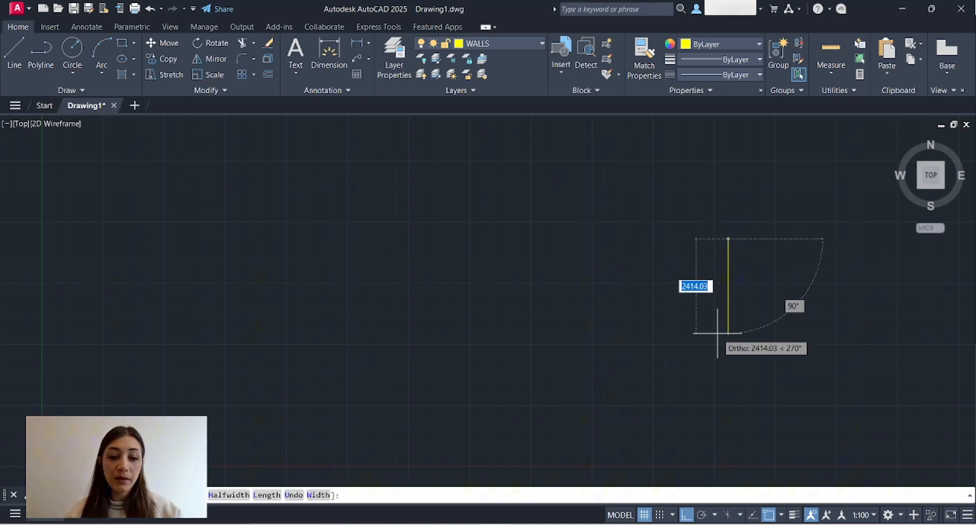
type("1500")
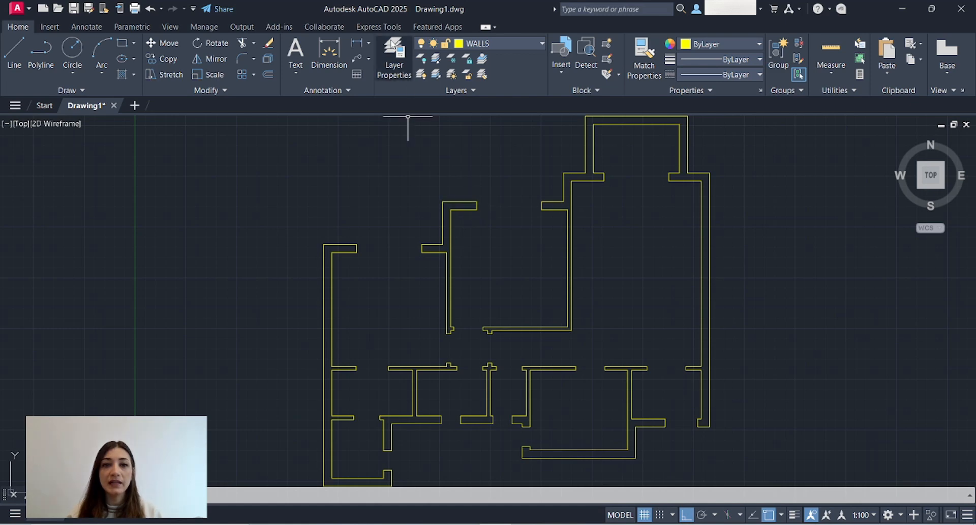
Create a green LINTELS layer and give it the loaded DASHEDX2 dashed linetype.
left_click(394, 53)
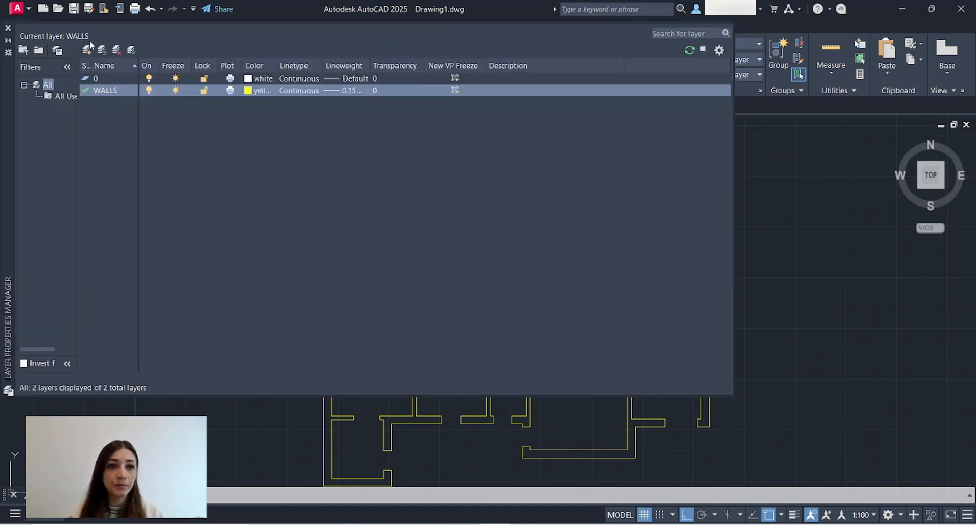
left_click(86, 51)
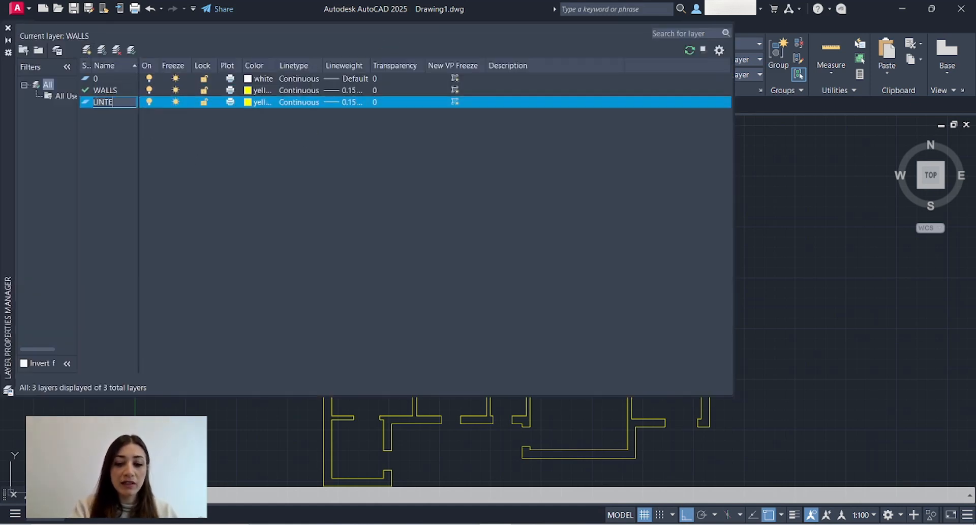
left_click(248, 102)
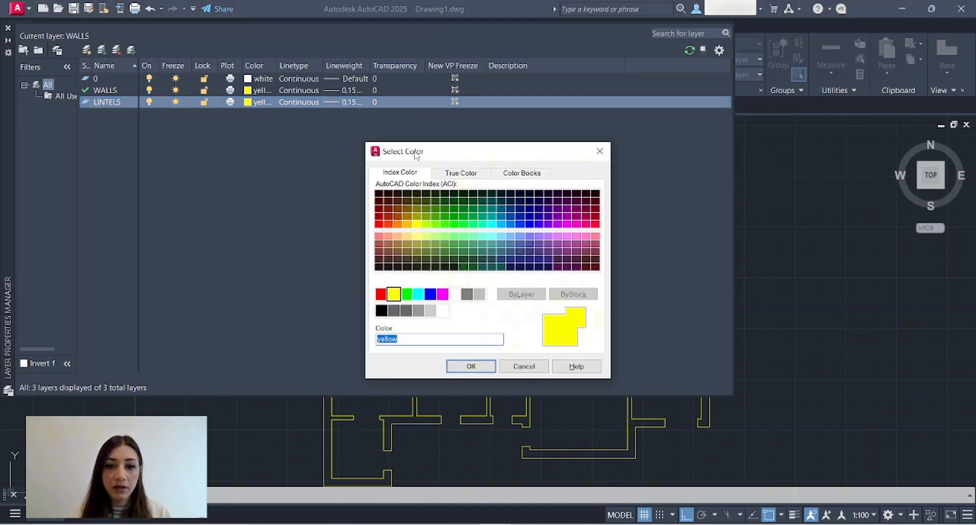
left_click(406, 293)
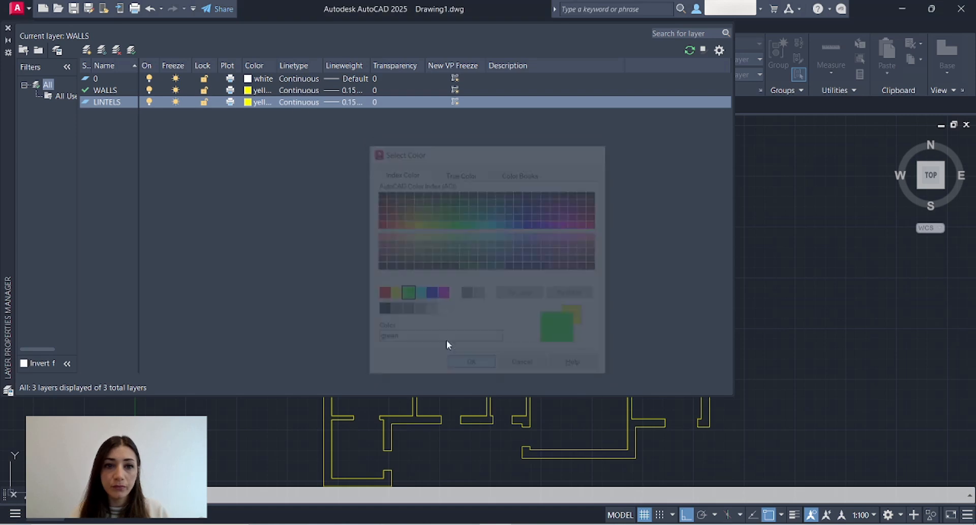
left_click(471, 362)
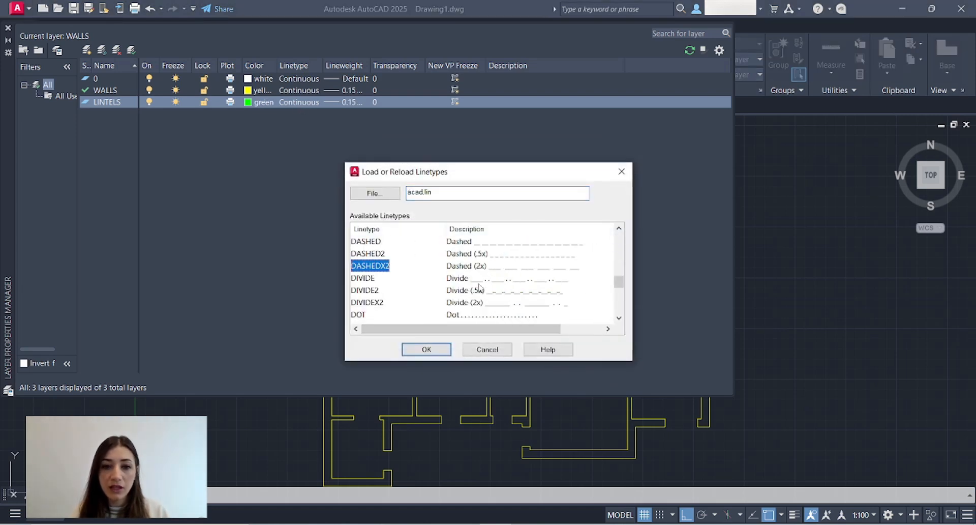
left_click(426, 349)
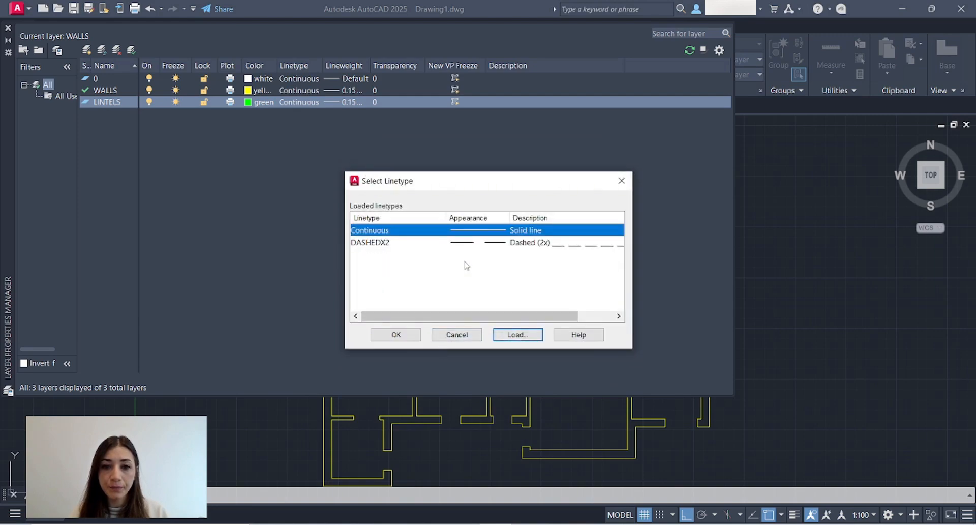
left_click(395, 335)
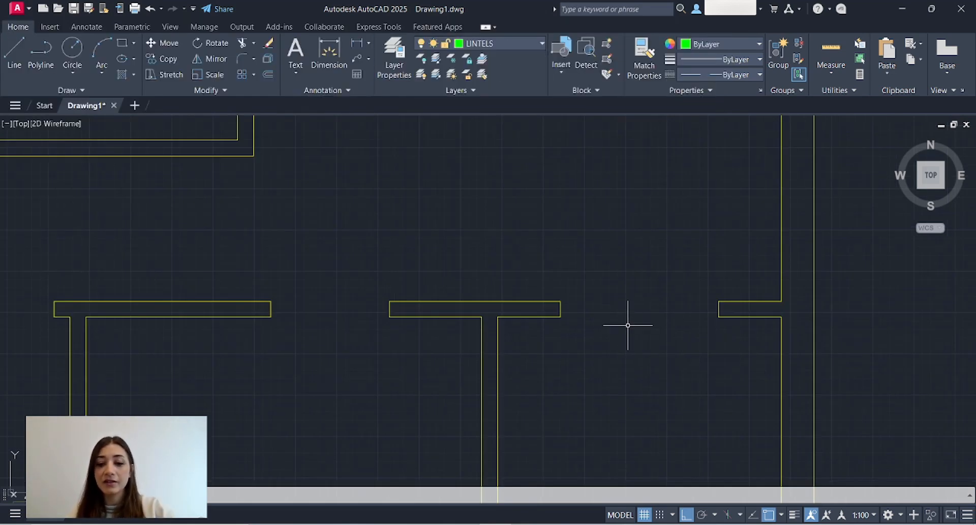
mouse_move(619, 299)
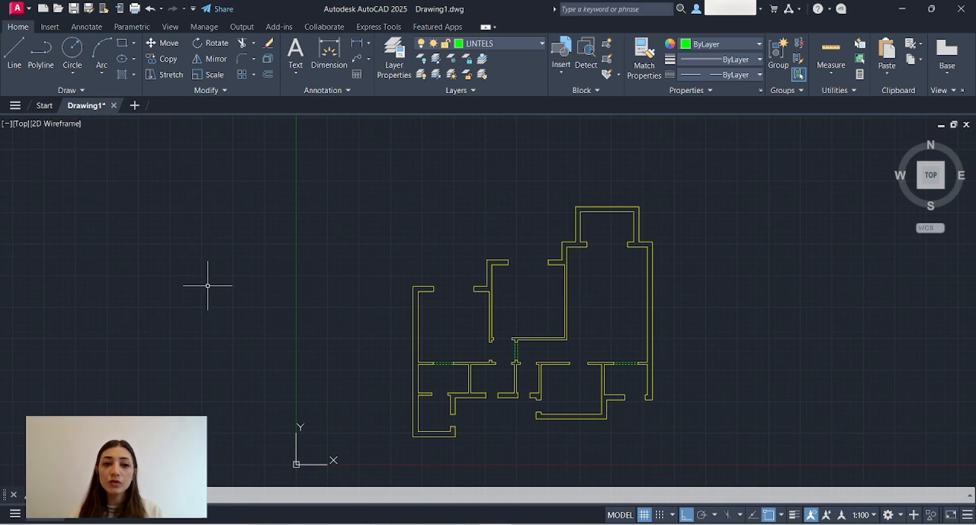
mouse_move(212, 285)
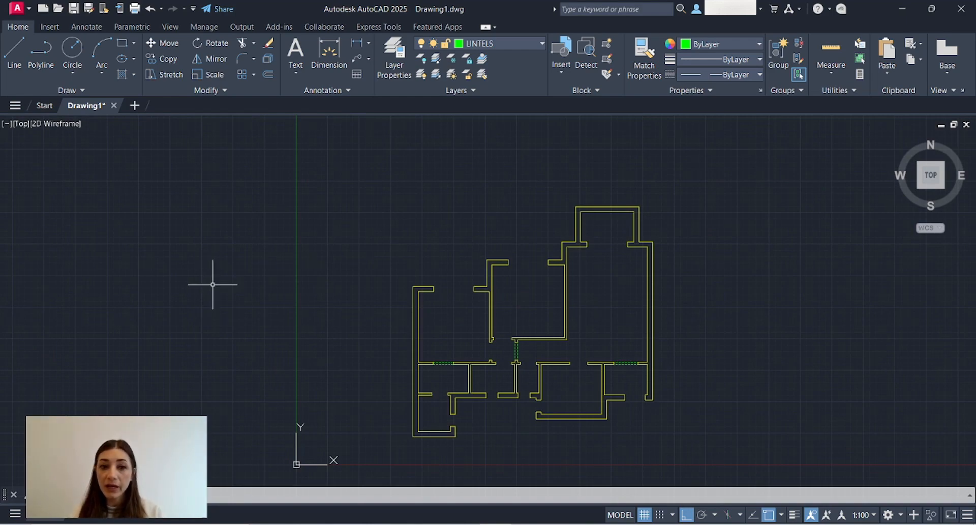
Draw the lintel lines across the doorways and make WALLS current again.
left_click(541, 44)
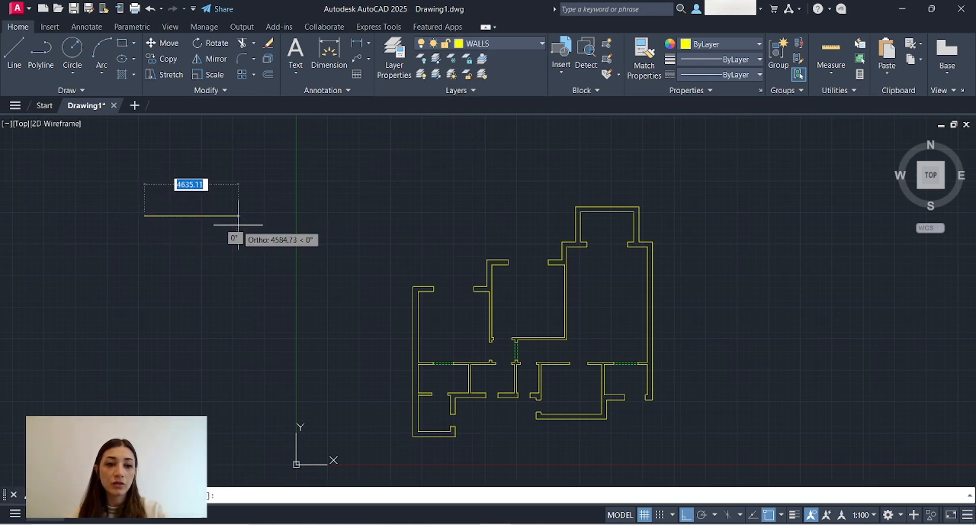
Add a WALLS label of height 200.00 on the legend line, justified Bottom Left.
type("1")
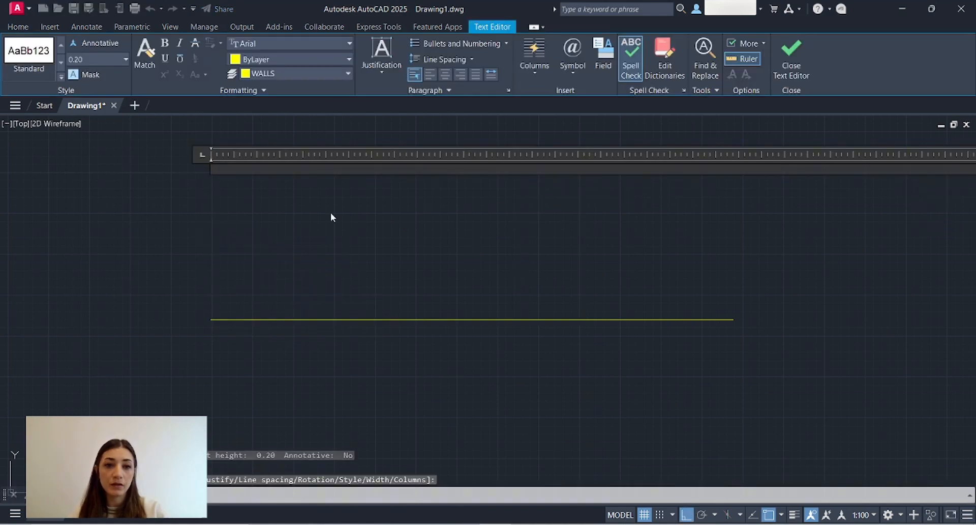
type("200.00")
type("WALLS")
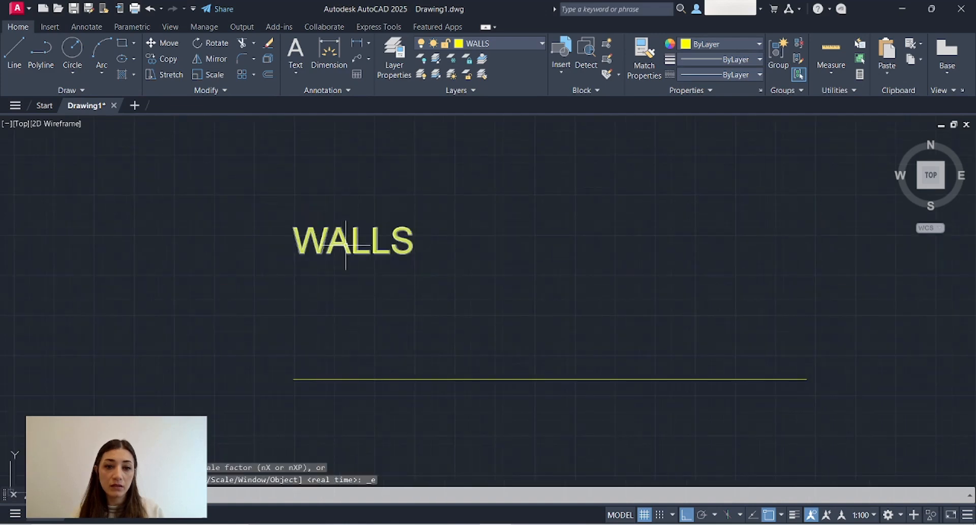
left_click(382, 56)
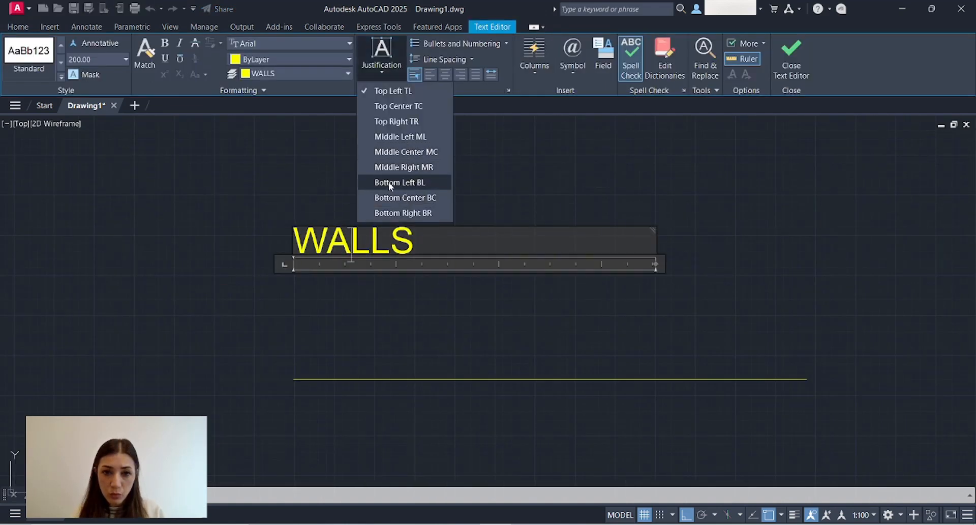
left_click(398, 182)
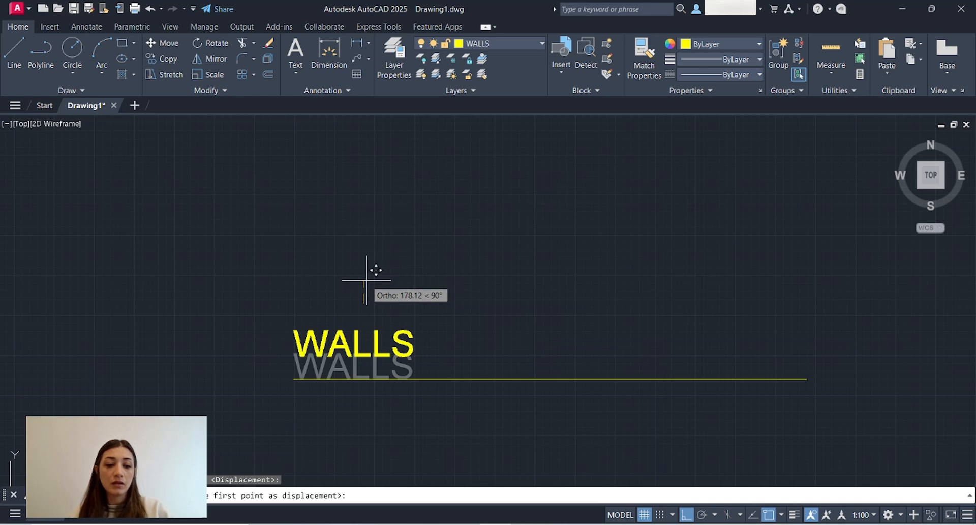
Copy the legend entry downward and retype the copied label as LINTELS.
type("100")
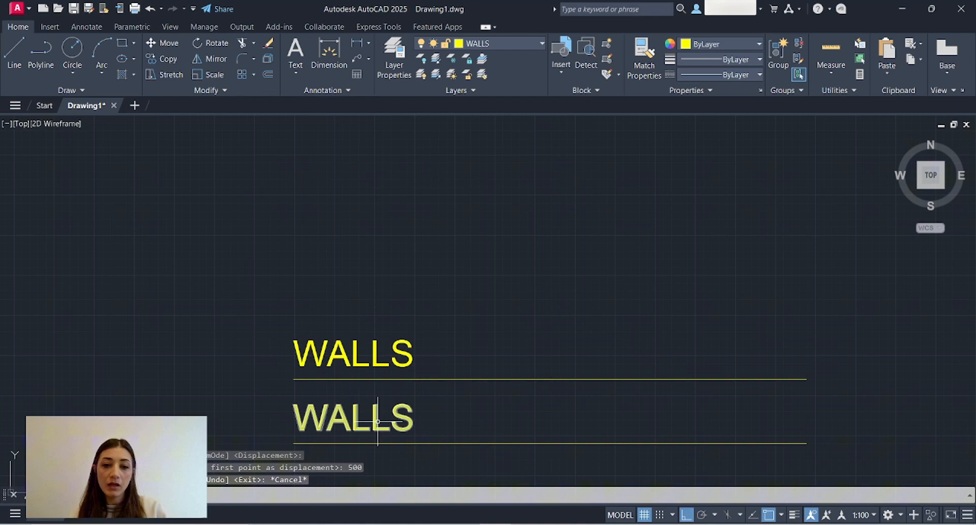
double_click(353, 417)
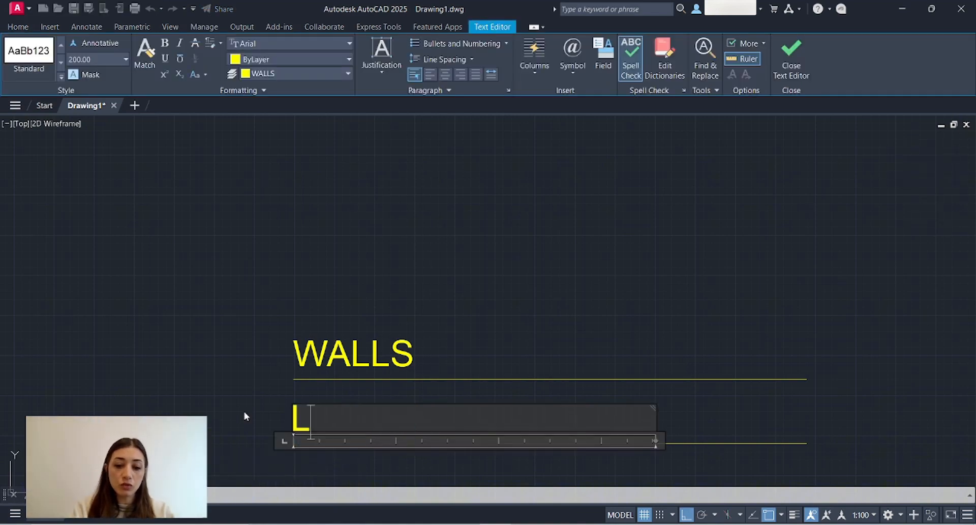
type("INTELS")
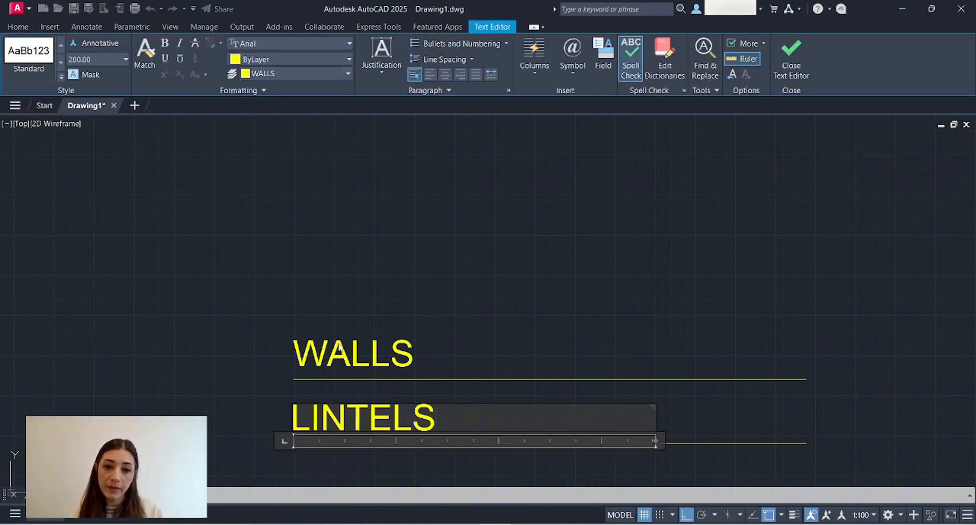